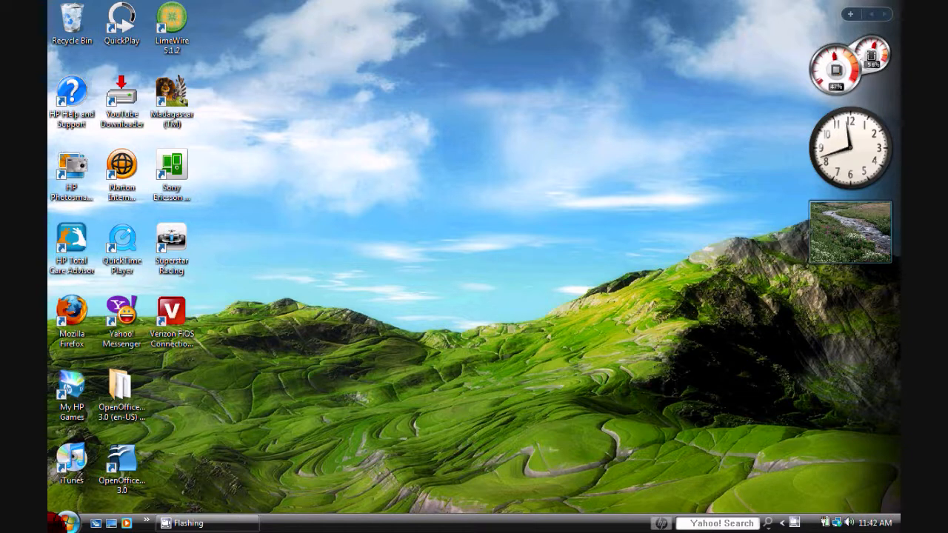
Launch Windows Movie Maker from the Start menu
left_click(66, 522)
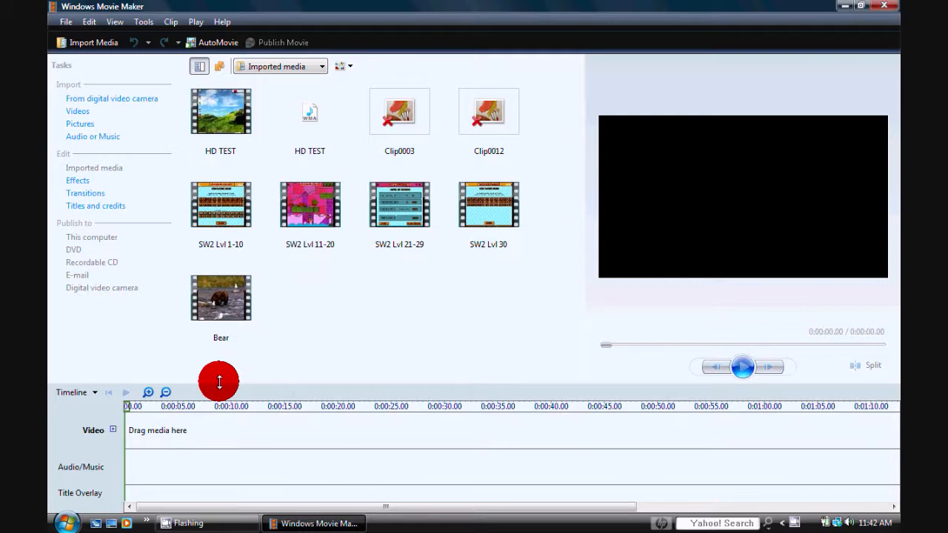
mouse_move(221, 304)
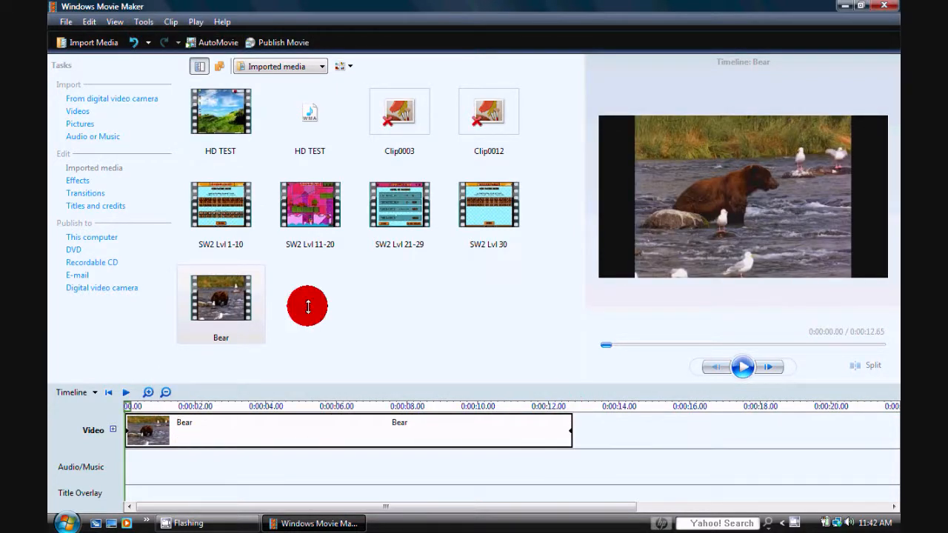
Open the Tools menu after placing the Bear clip on the video track
left_click(143, 21)
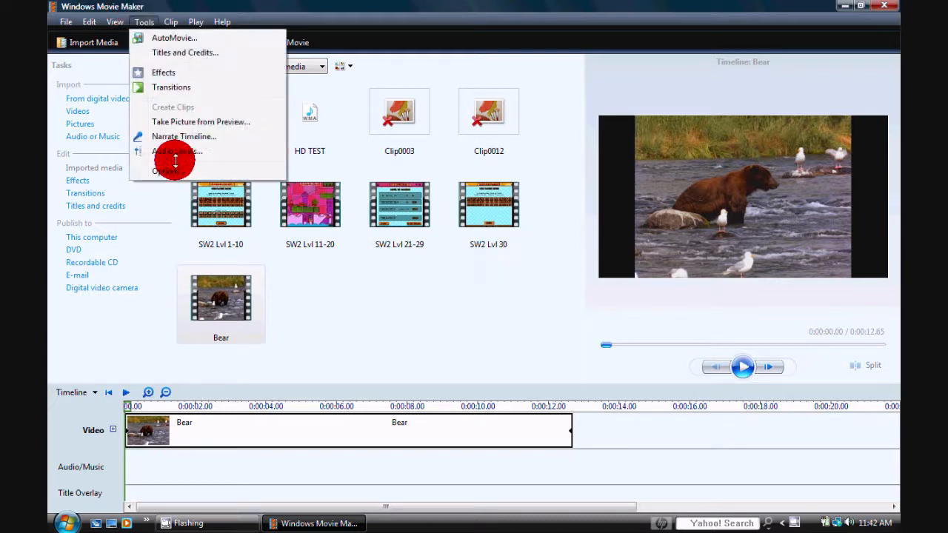
In Options > Advanced, set picture duration to 5 seconds, keep PAL 16:9, and confirm
left_click(163, 171)
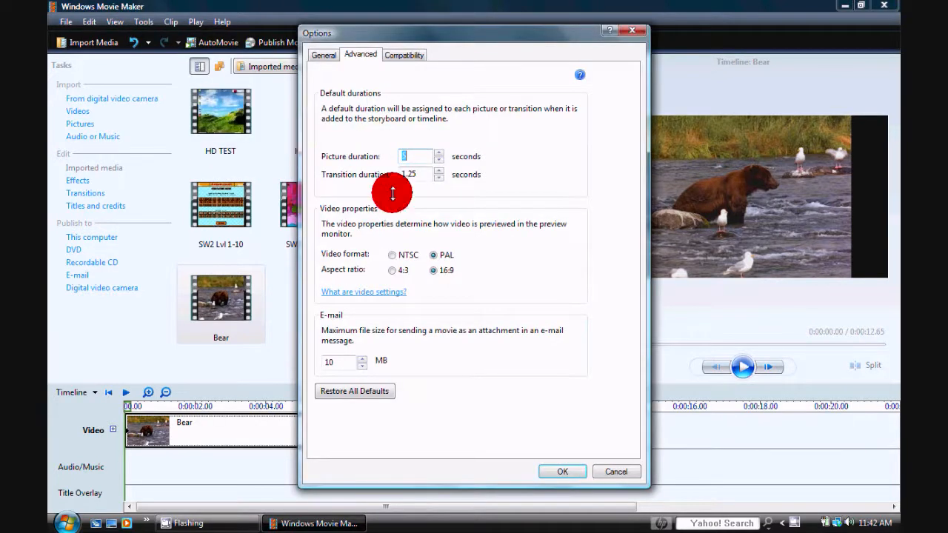
mouse_move(400, 379)
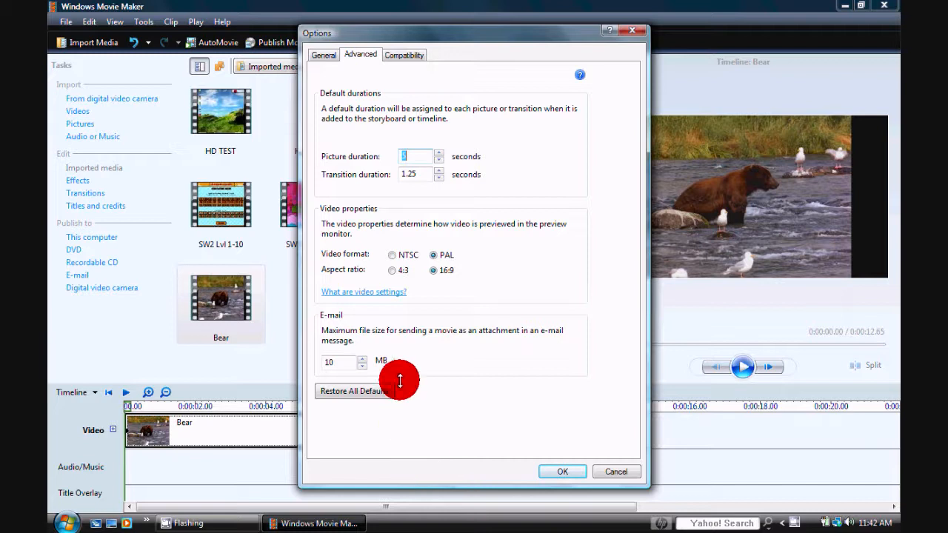
mouse_move(370, 254)
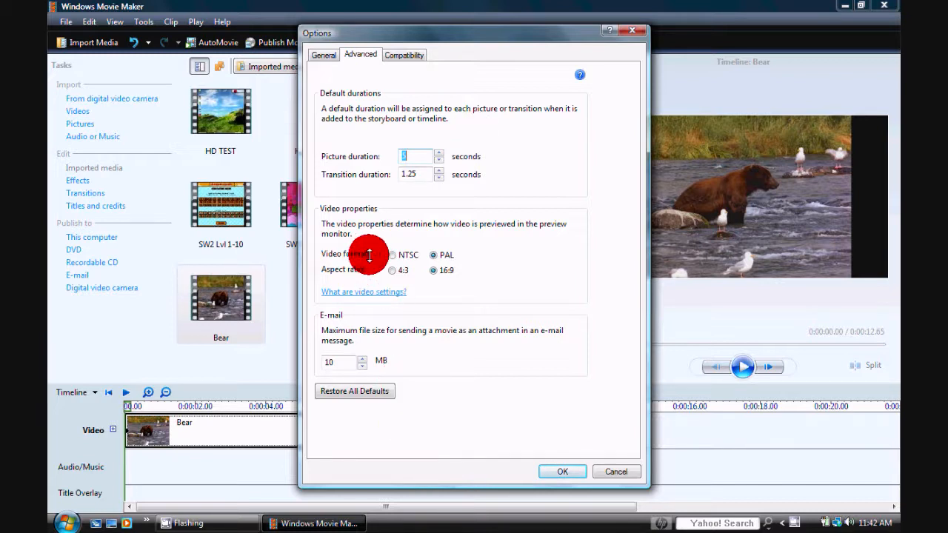
type("5")
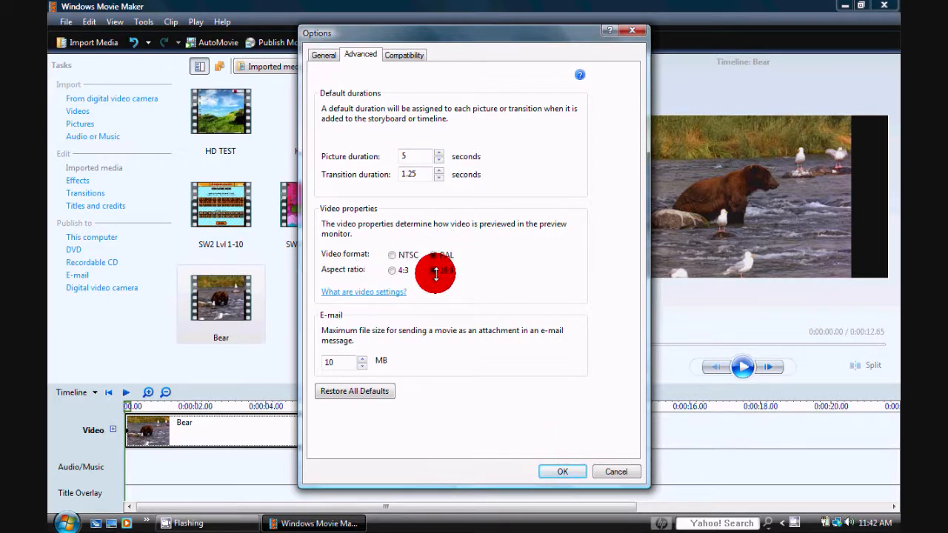
left_click(433, 269)
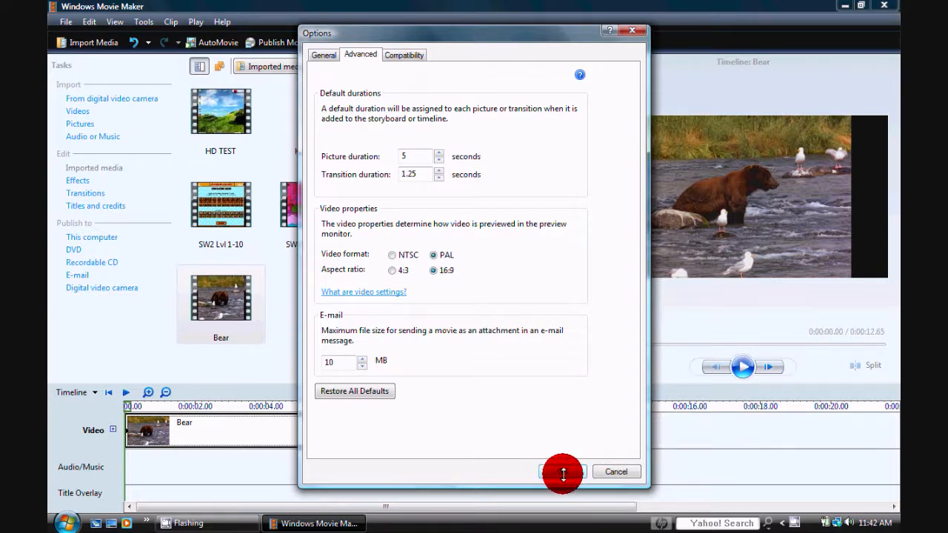
left_click(562, 471)
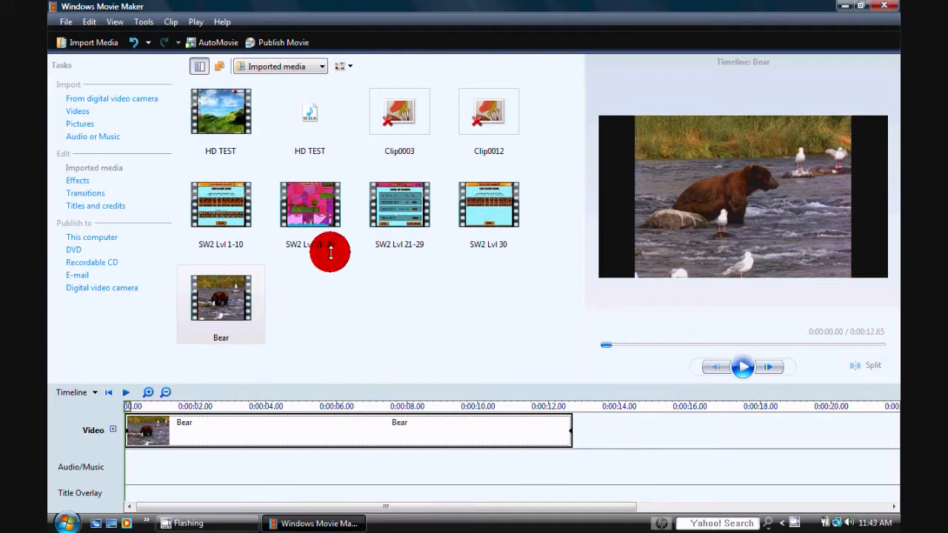
mouse_move(400, 208)
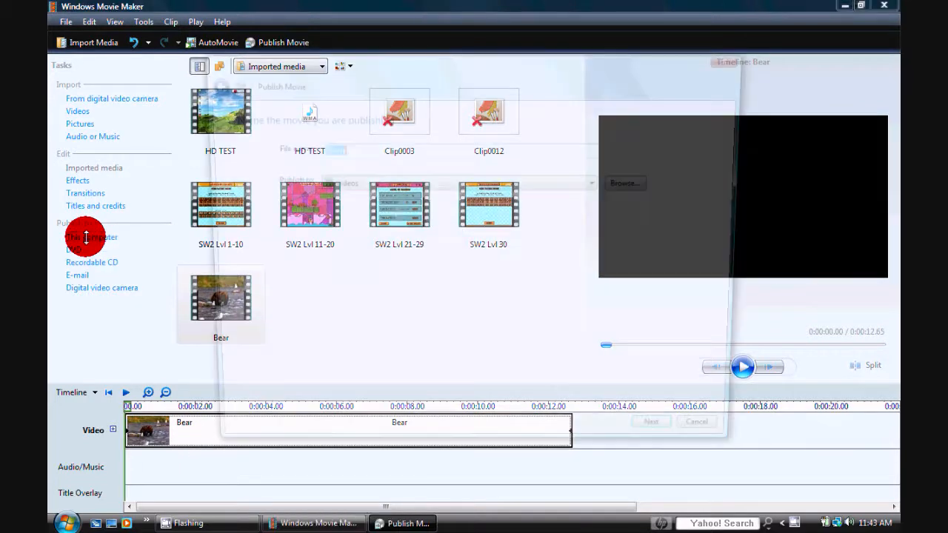
Publish to this computer with the file name 'Bear in Hd_YT test' and continue
left_click(92, 237)
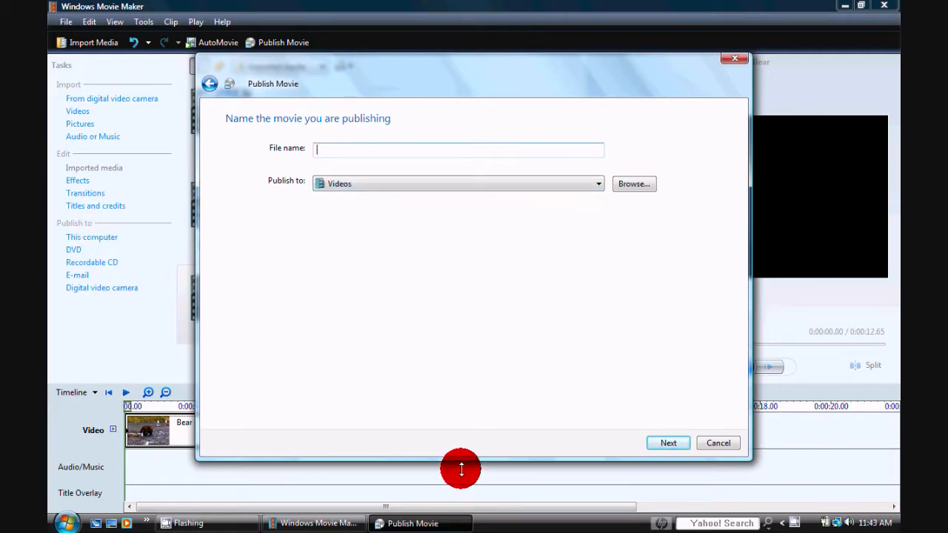
type("Bear")
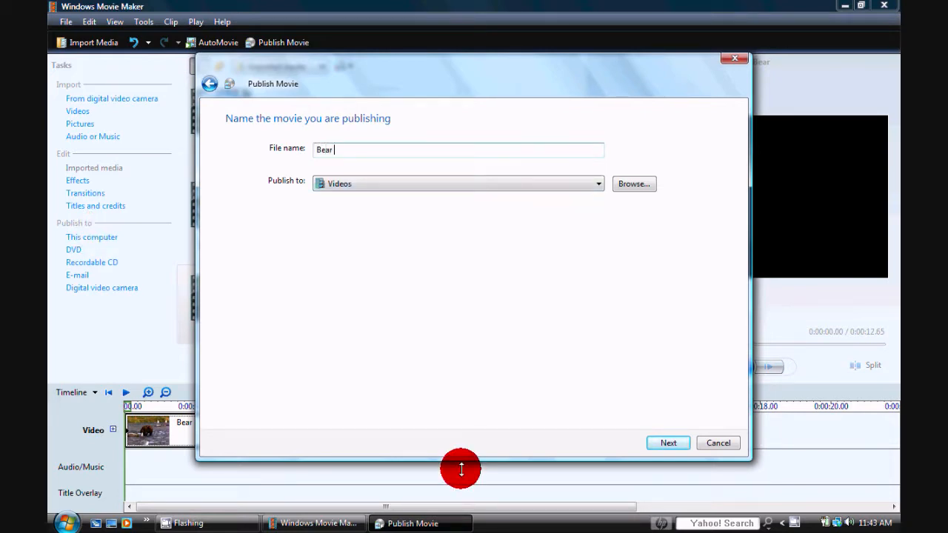
type("in Hd_YT")
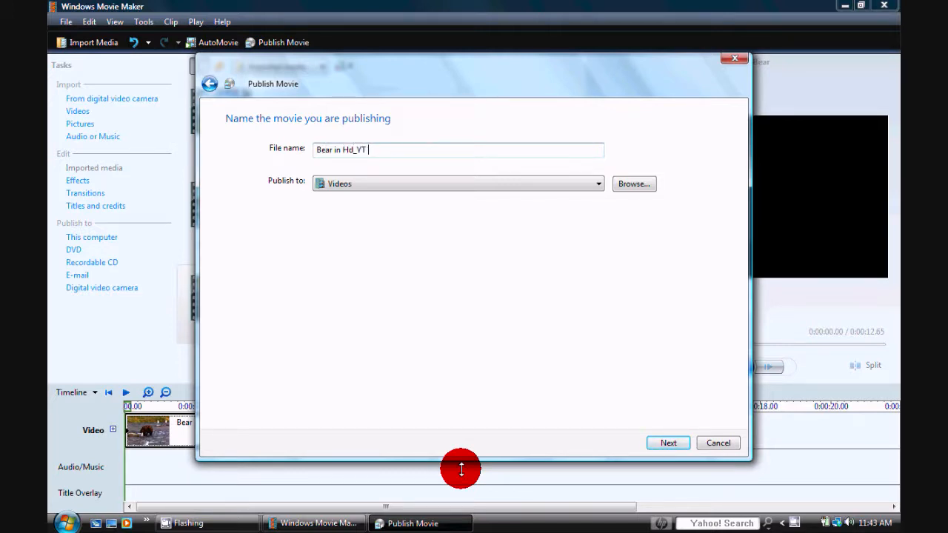
type("test")
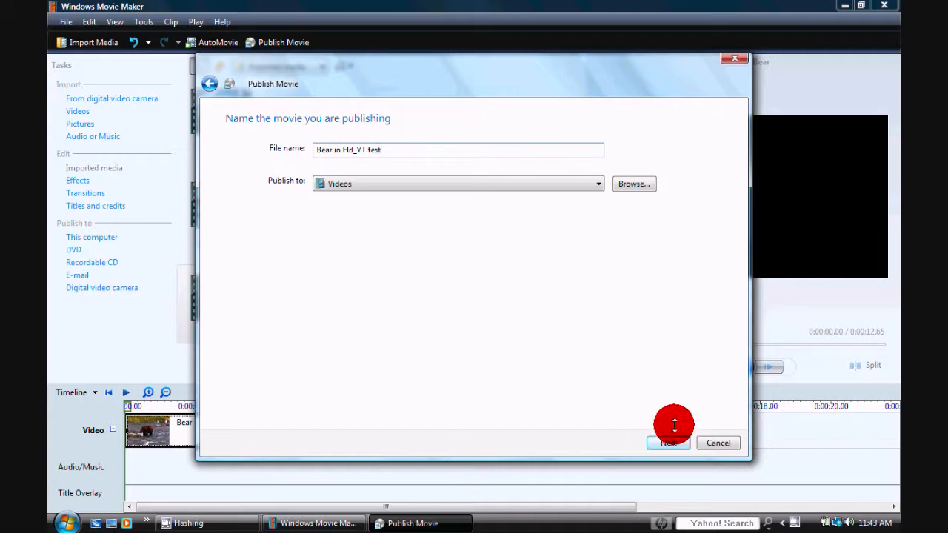
left_click(667, 442)
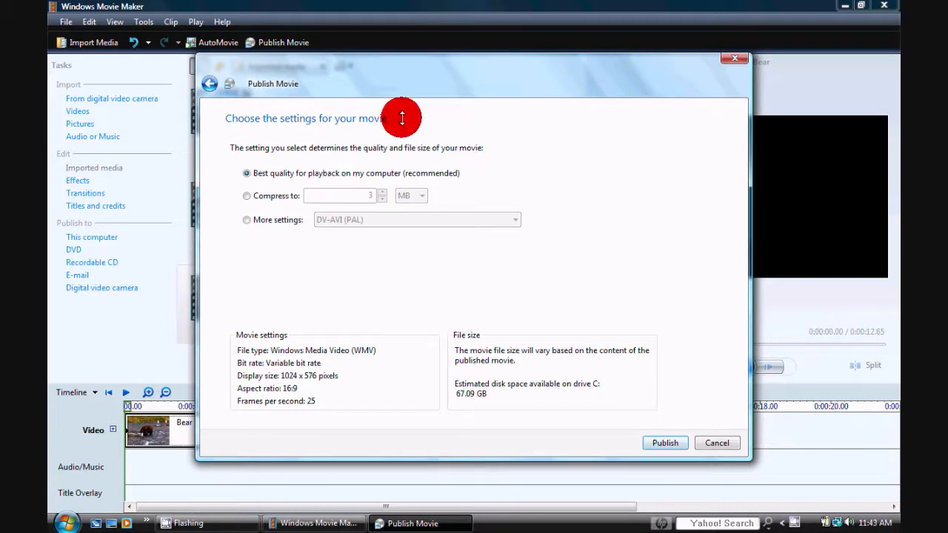
Choose More settings, select Windows Media HD 720p (PAL), and start publishing
left_click(246, 219)
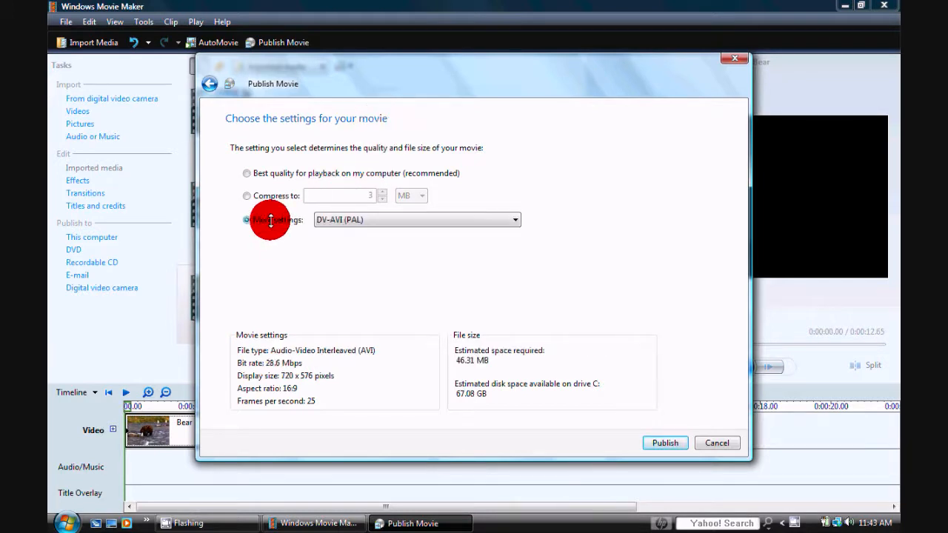
left_click(514, 219)
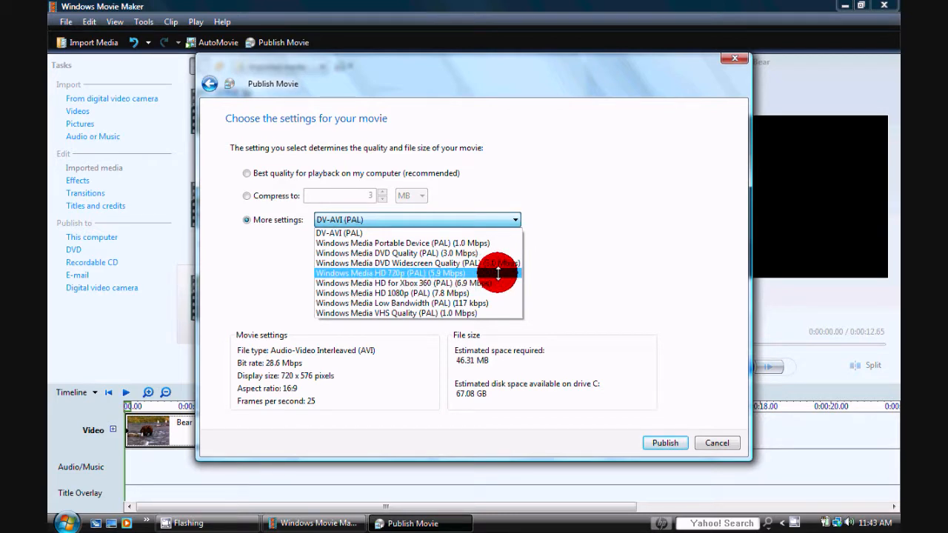
left_click(391, 273)
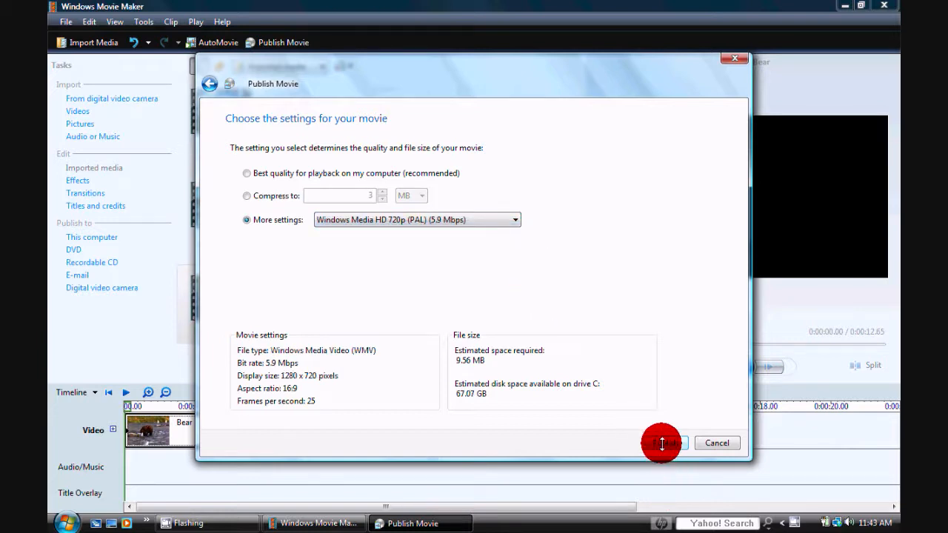
left_click(664, 443)
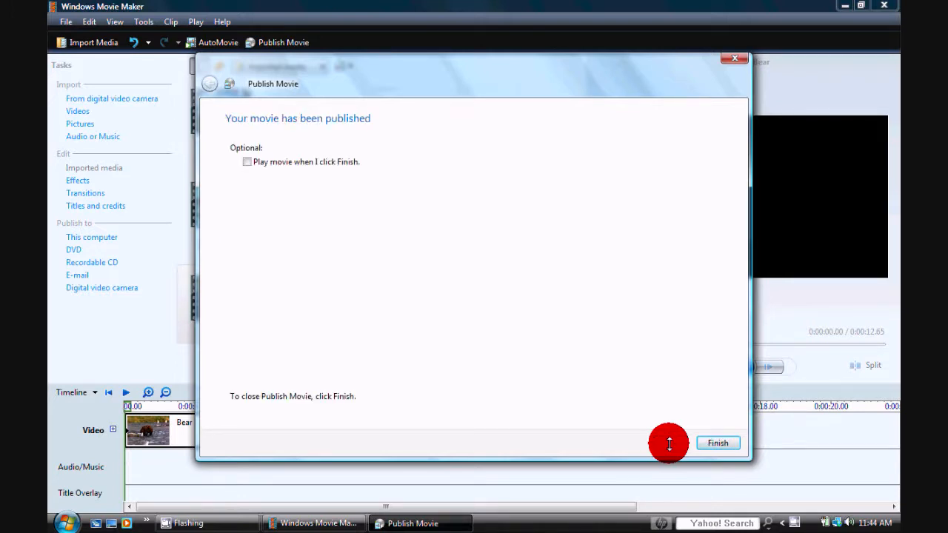
Finish the completed publish and return to the project
left_click(717, 443)
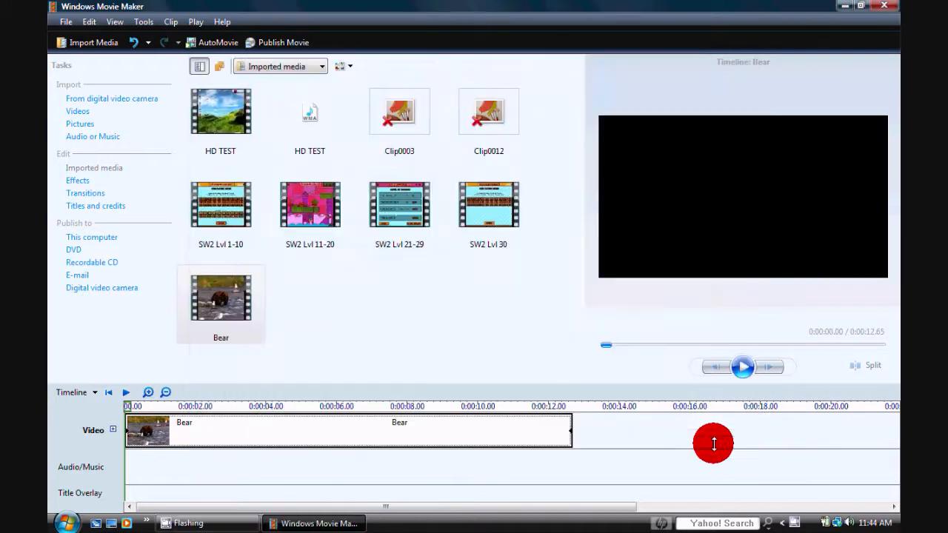
mouse_move(513, 290)
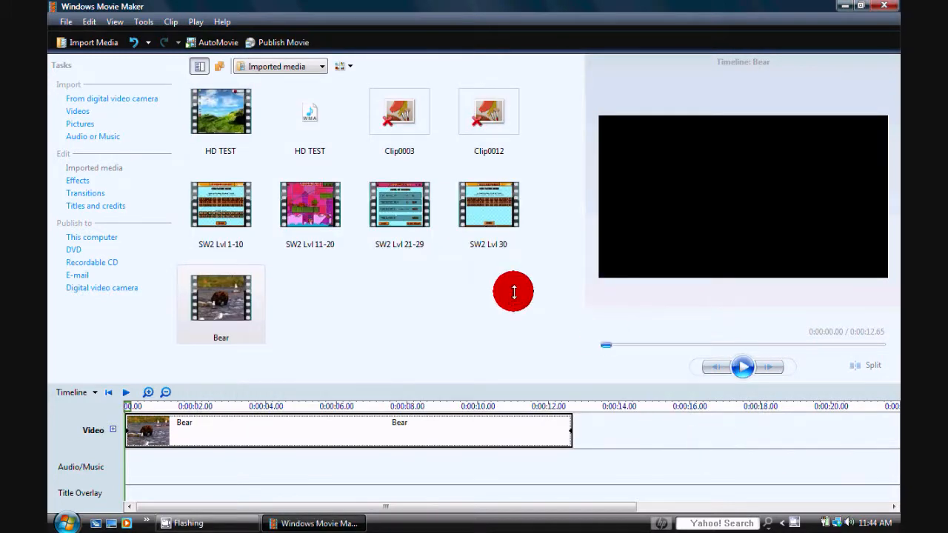